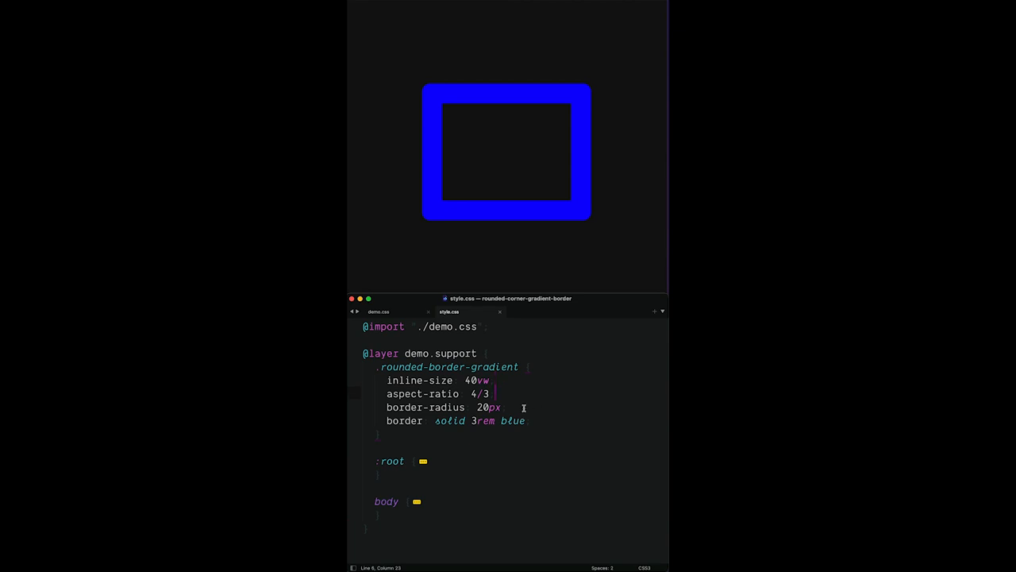
Step: Switch to the demo.css file holding the empty .rounded-border-gradient rule
left_click(379, 311)
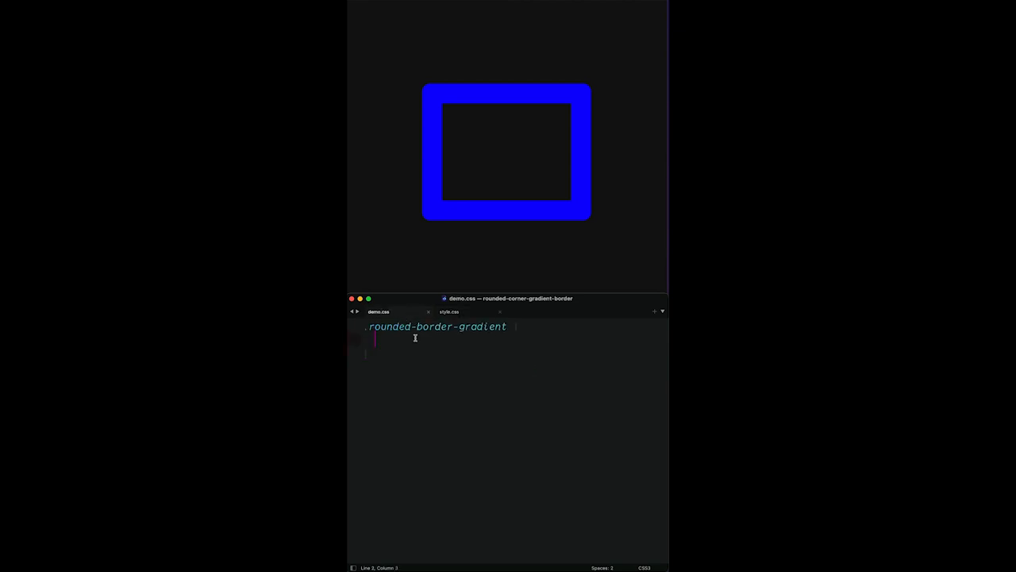
Step: Add a transparent 3rem border with Canvas padding-box and red-blue border-box gradient backgrounds
type("border: solid 3rem transparent;")
type("background:")
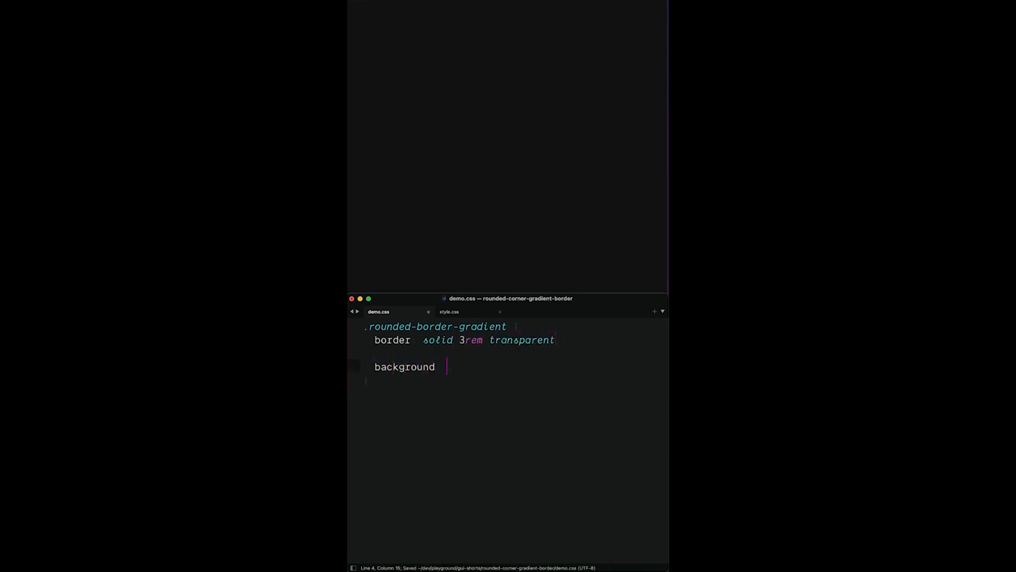
type("linear-gradient(Canvas, Canvas),")
type("linear-gradient(red, blue")
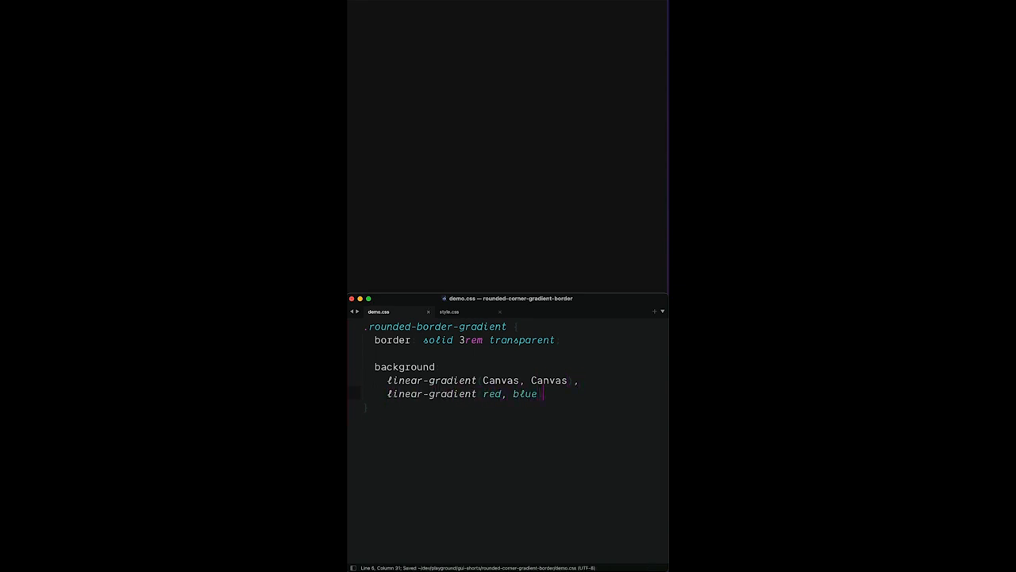
type("paddinbgn-b,")
type(" border-box")
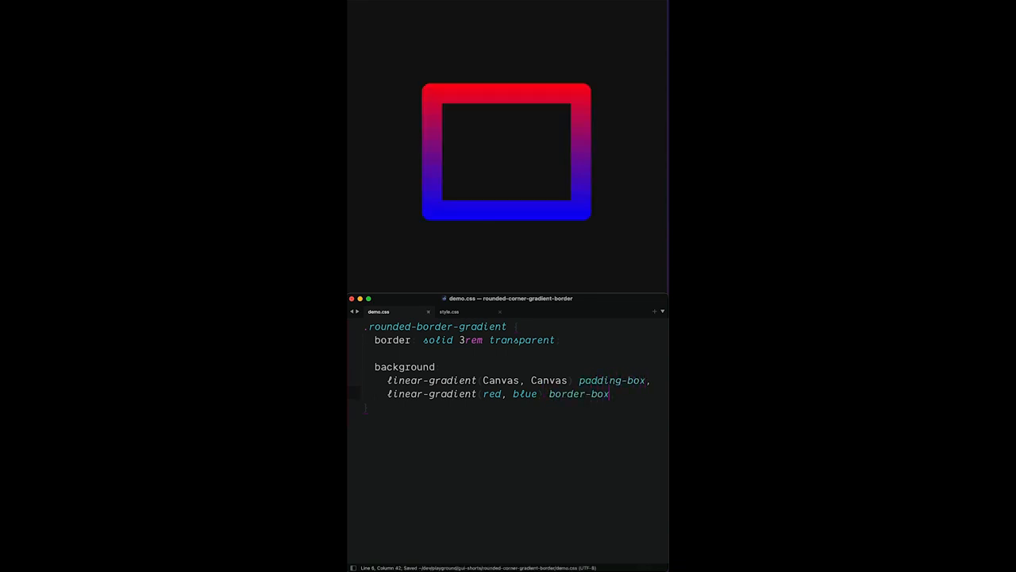
Step: Add background-clip: padding-box, border-box and begin background-origin: border-box on the next line
key("enter")
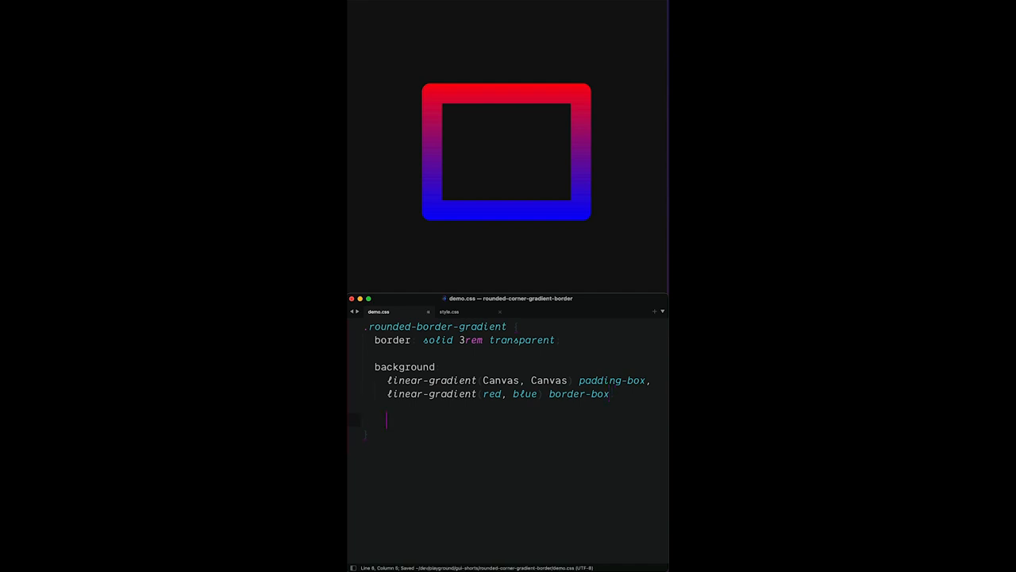
type("background-clip  paddi")
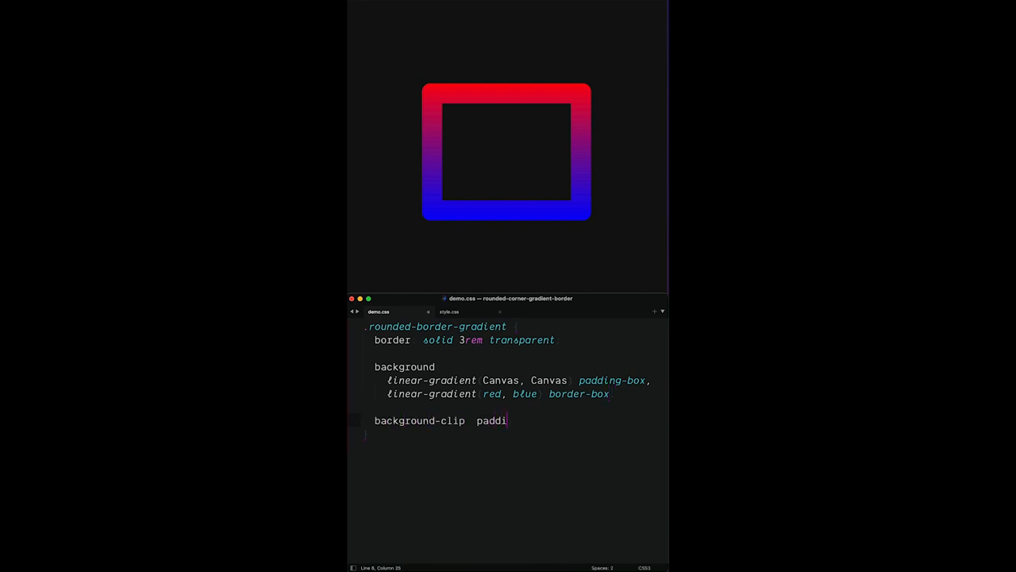
type("ng-box, border-box")
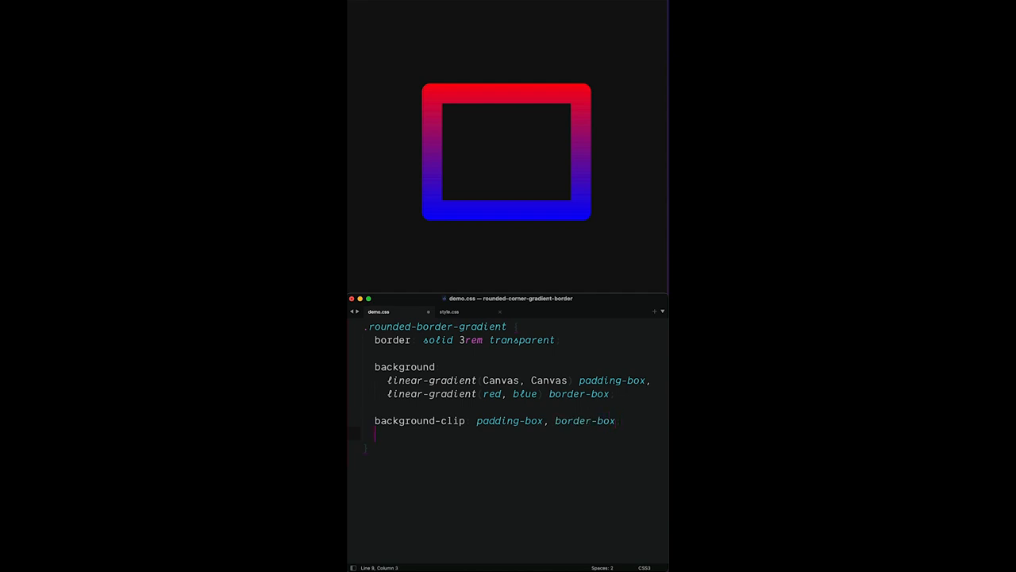
type("background-origin: border-")
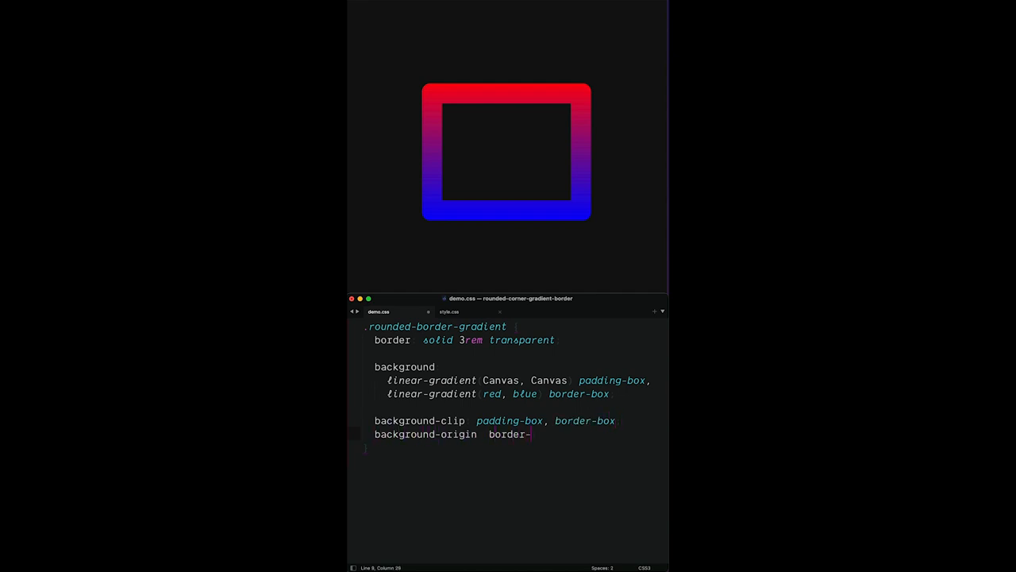